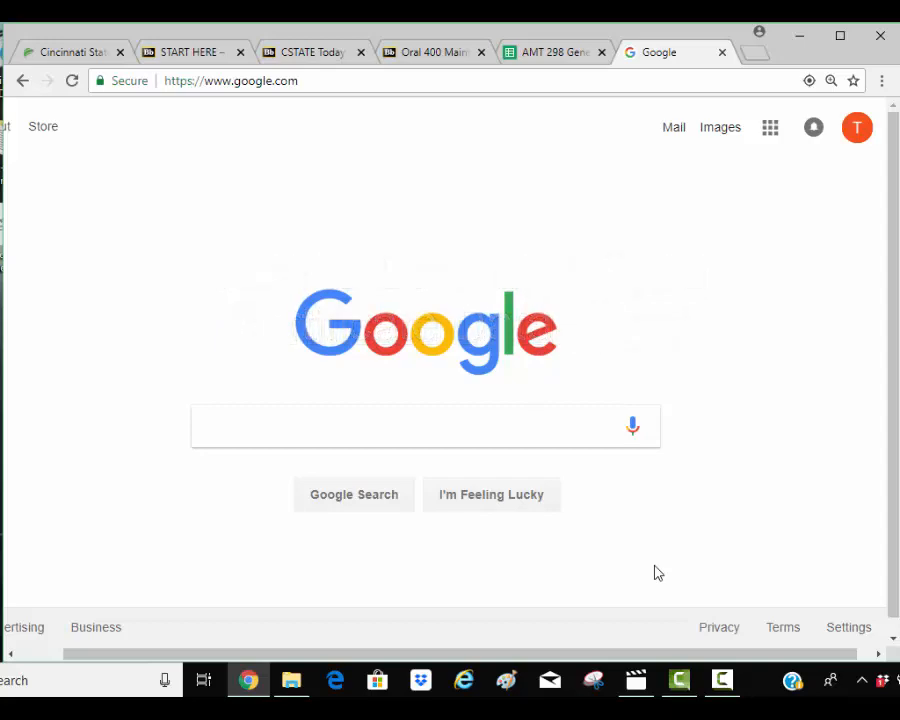
Run a Google search for faa.gov.
{"action": "left_click", "coordinate": [438, 420]}
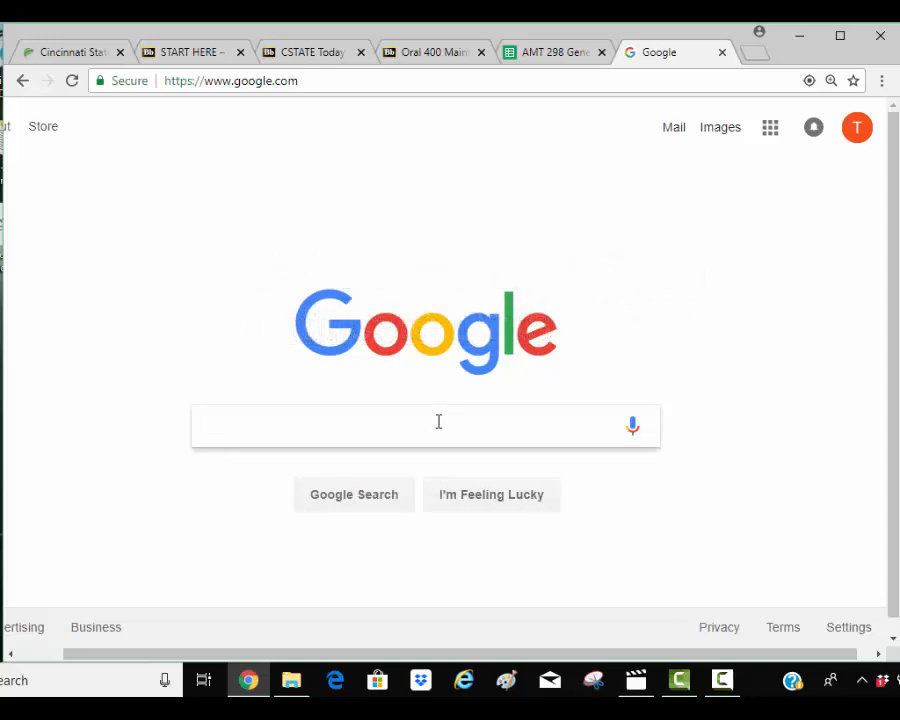
{"action": "type", "text": "faa.g"}
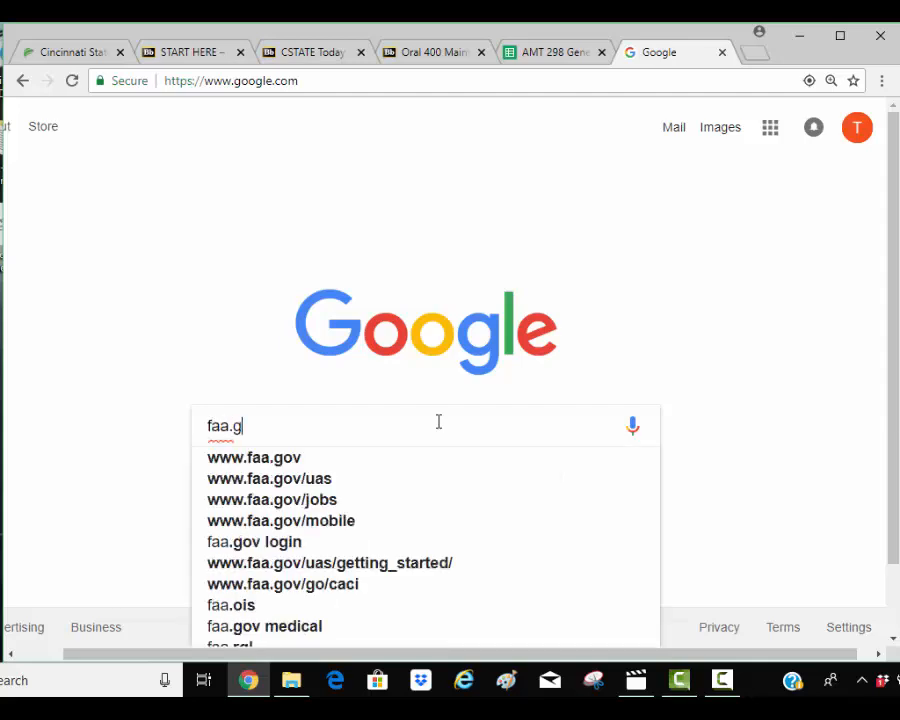
{"action": "type", "text": "ov"}
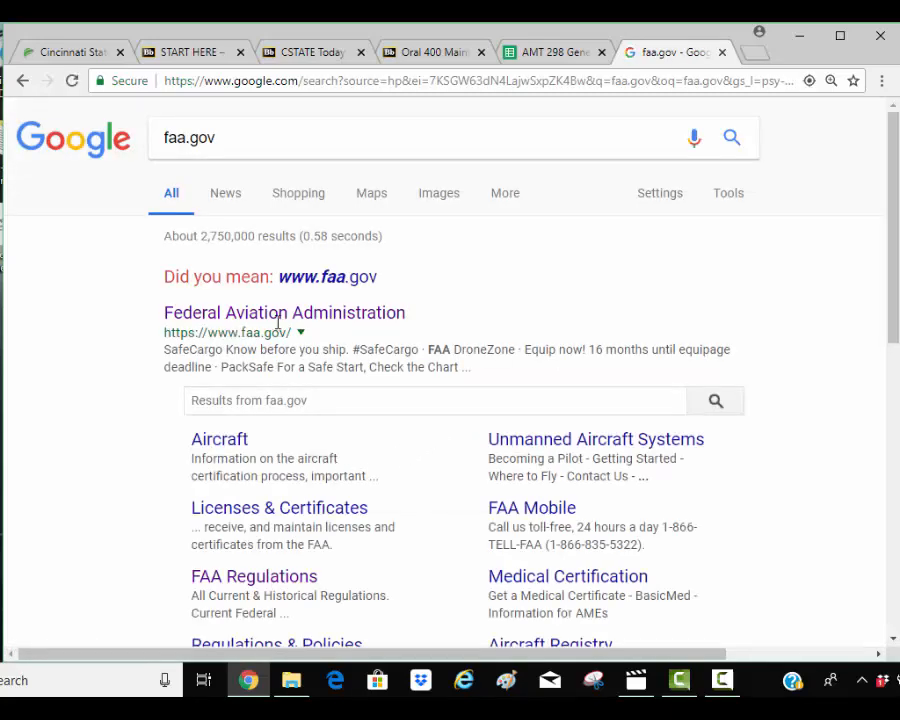
From the FAA result, go through 'FAA for You' to the Mechanics page and down to the TCDS database.
{"action": "left_click", "coordinate": [284, 312]}
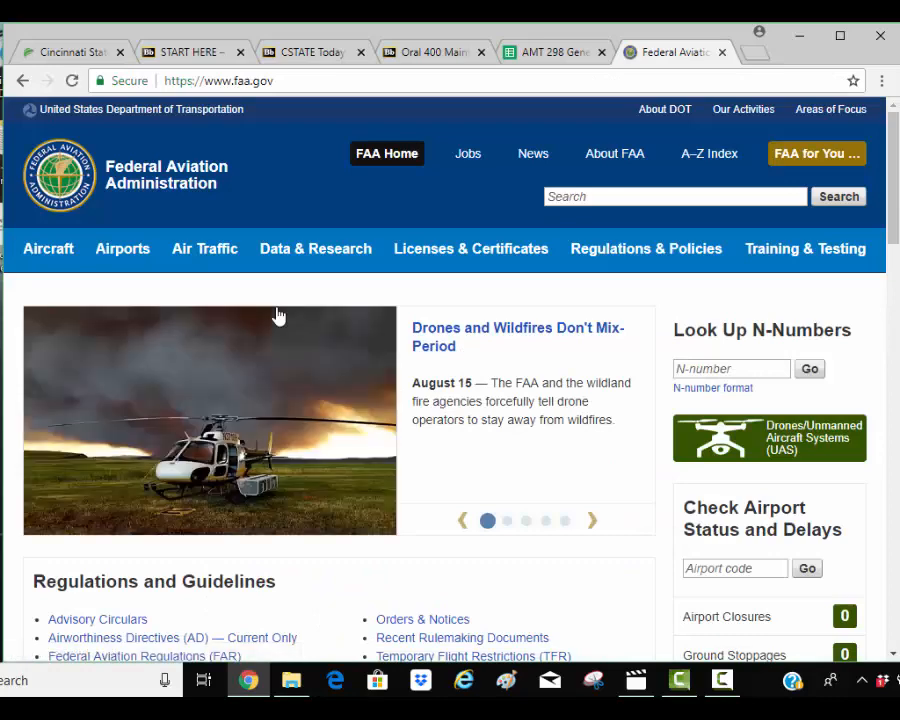
{"action": "mouse_move", "coordinate": [520, 248]}
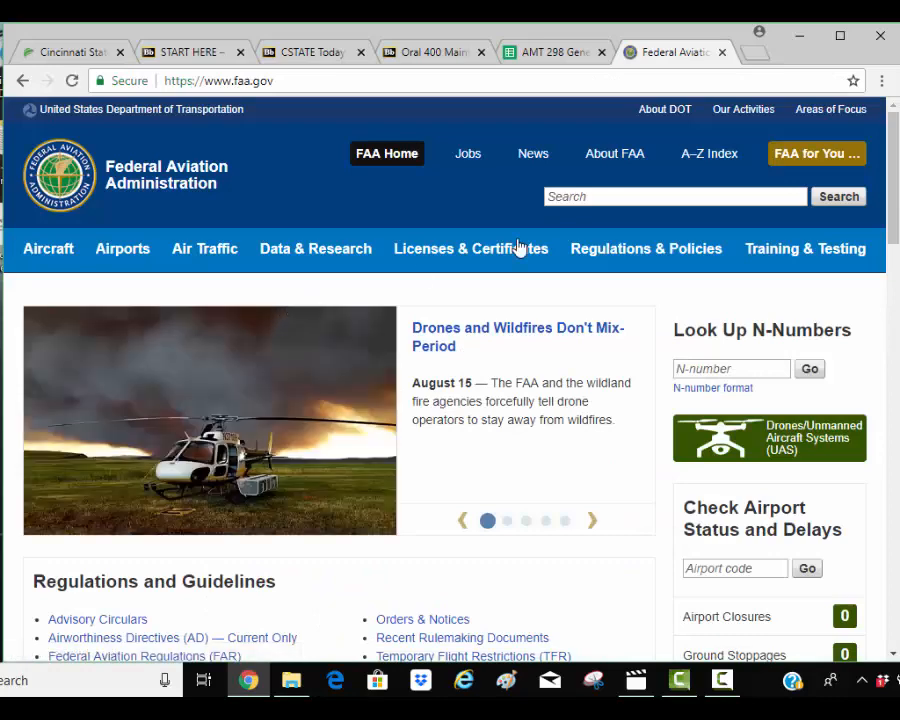
{"action": "left_click", "coordinate": [816, 152]}
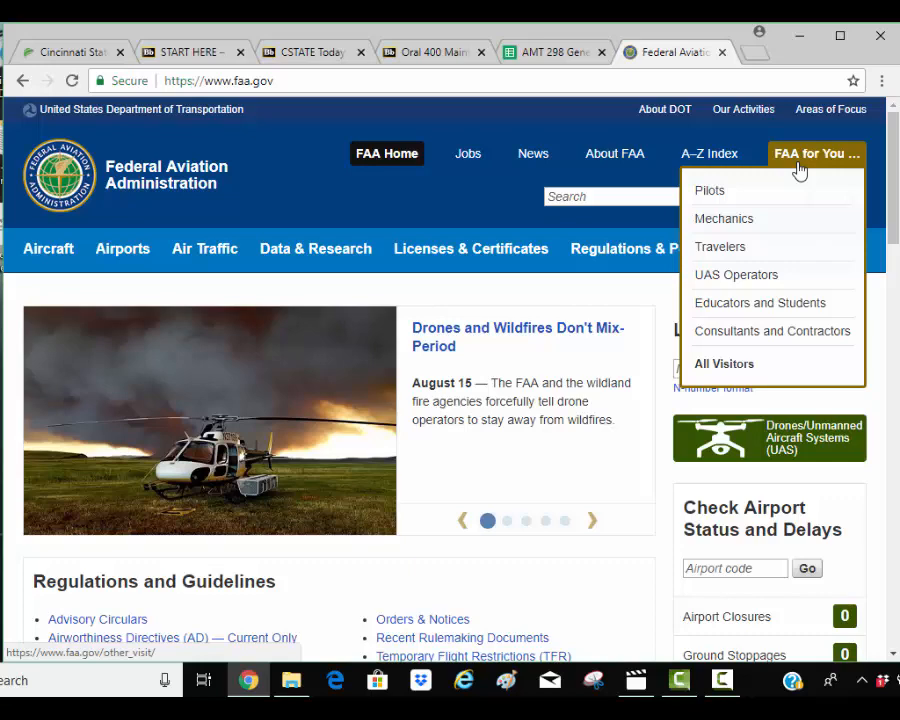
{"action": "mouse_move", "coordinate": [724, 218]}
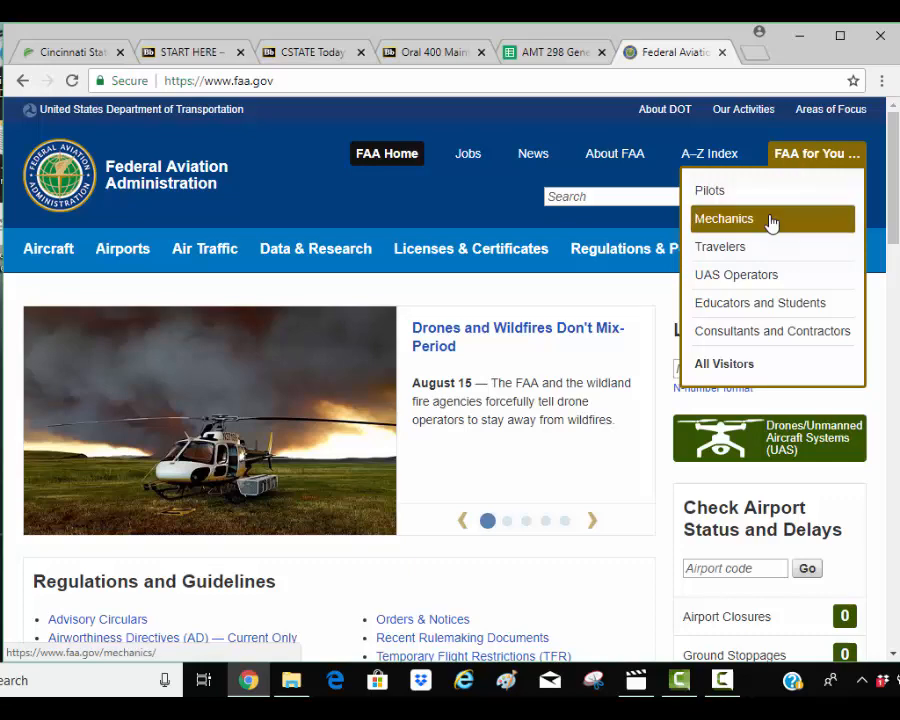
{"action": "left_click", "coordinate": [724, 218]}
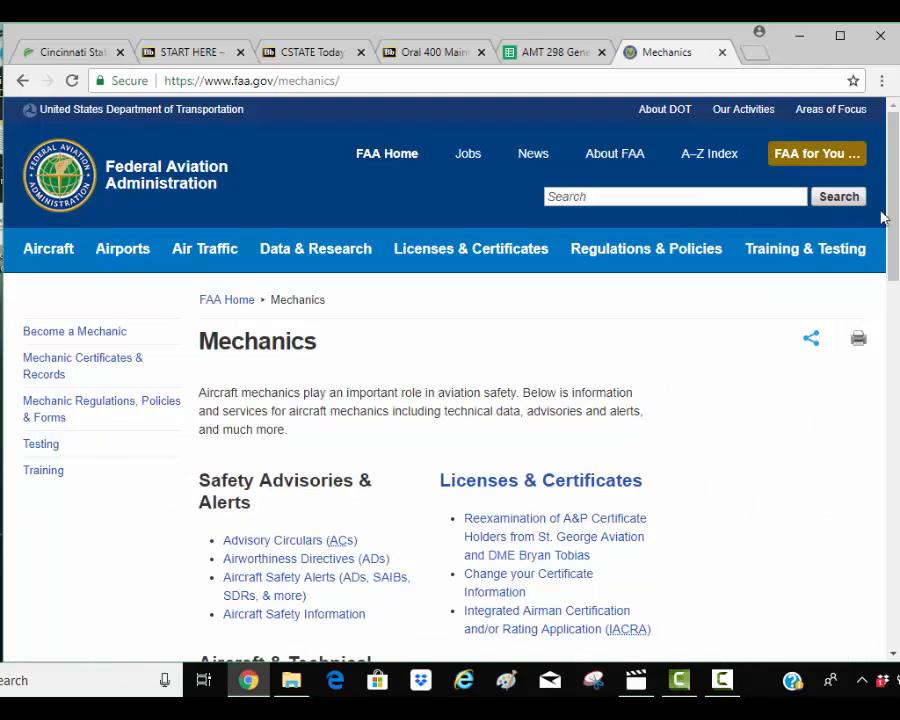
{"action": "scroll", "scroll_direction": "down", "scroll_amount": 3}
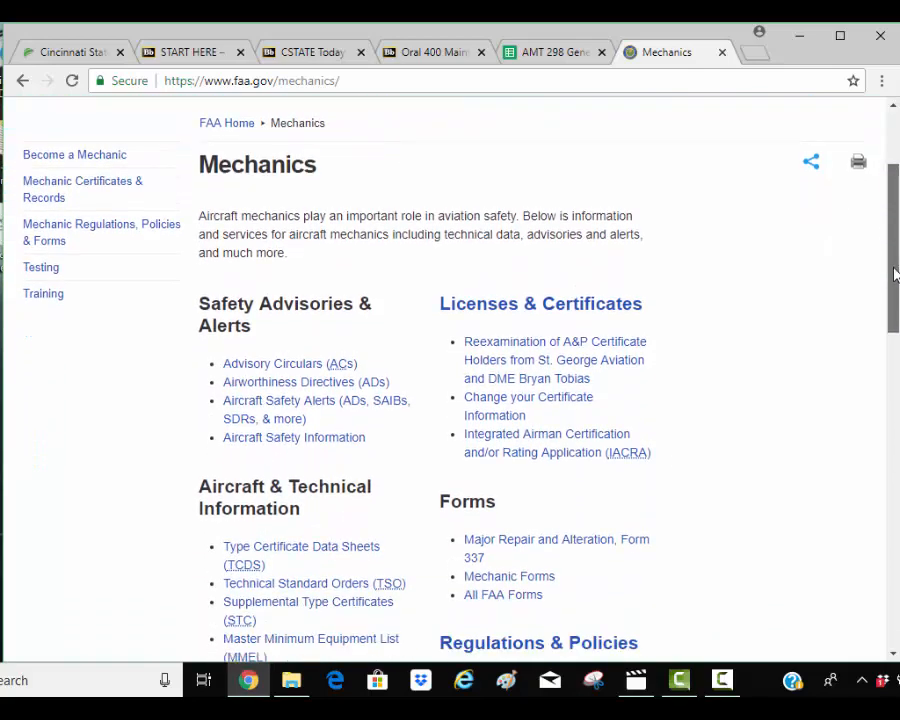
{"action": "scroll", "scroll_direction": "down", "scroll_amount": 3}
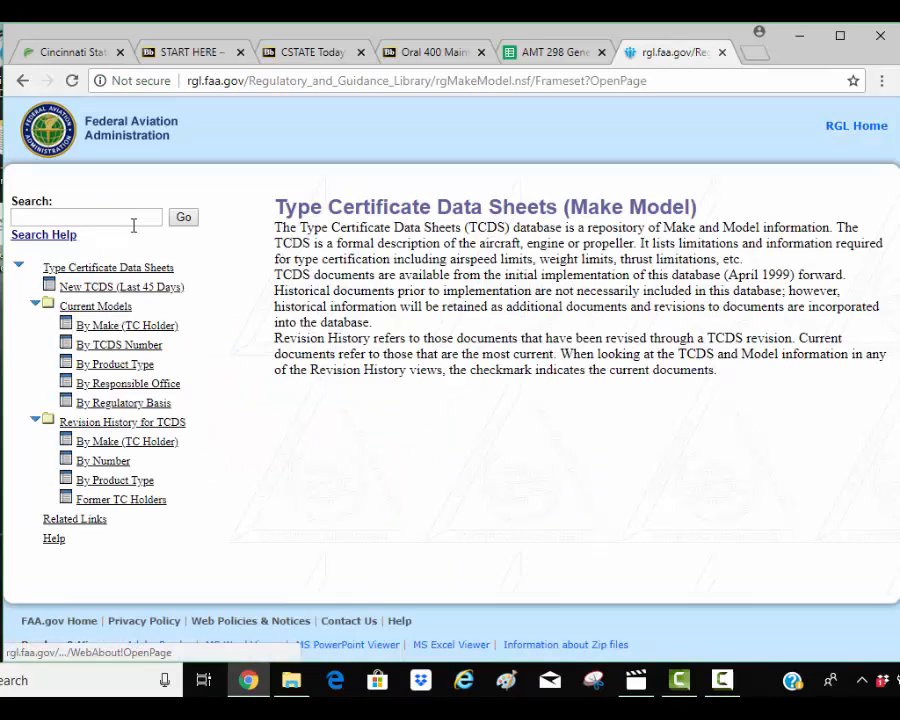
Search the Type Certificate Data Sheets for 7AC, returning TCDS A-759 American Champion.
{"action": "type", "text": "7"}
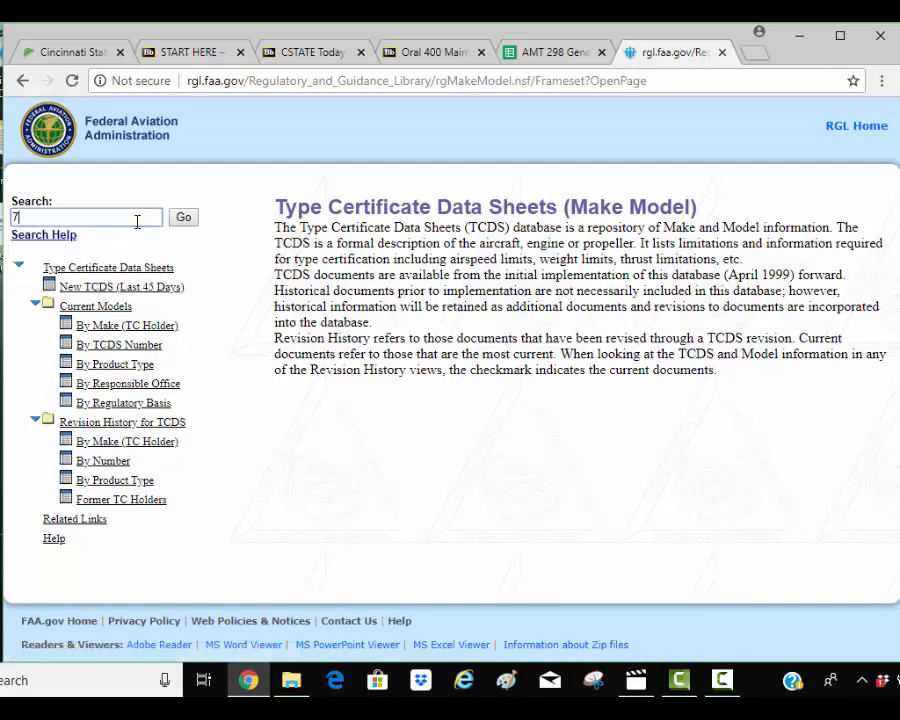
{"action": "type", "text": "AC"}
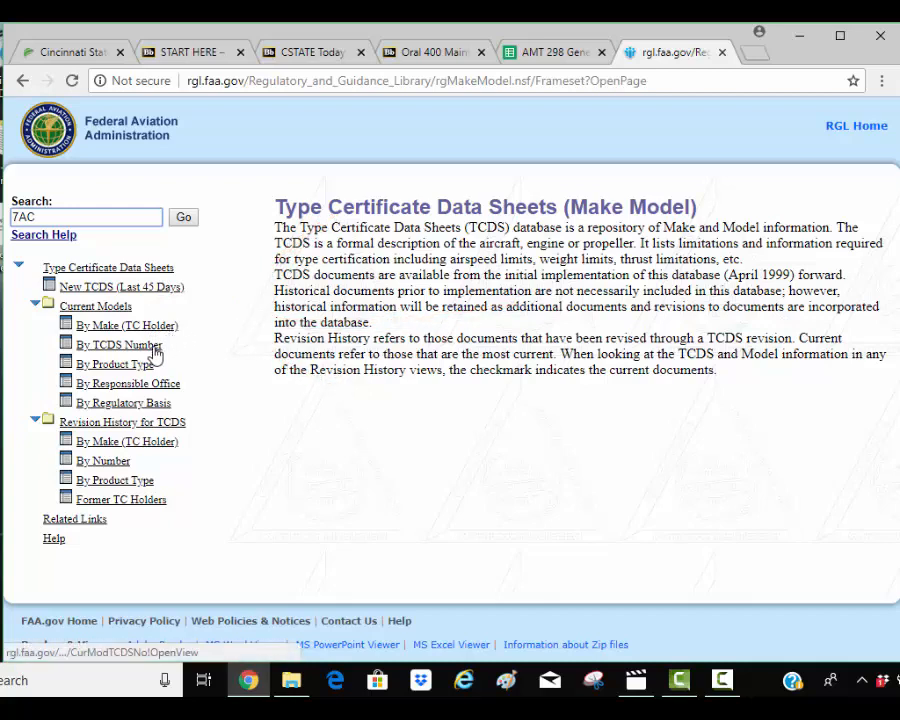
{"action": "mouse_move", "coordinate": [114, 364]}
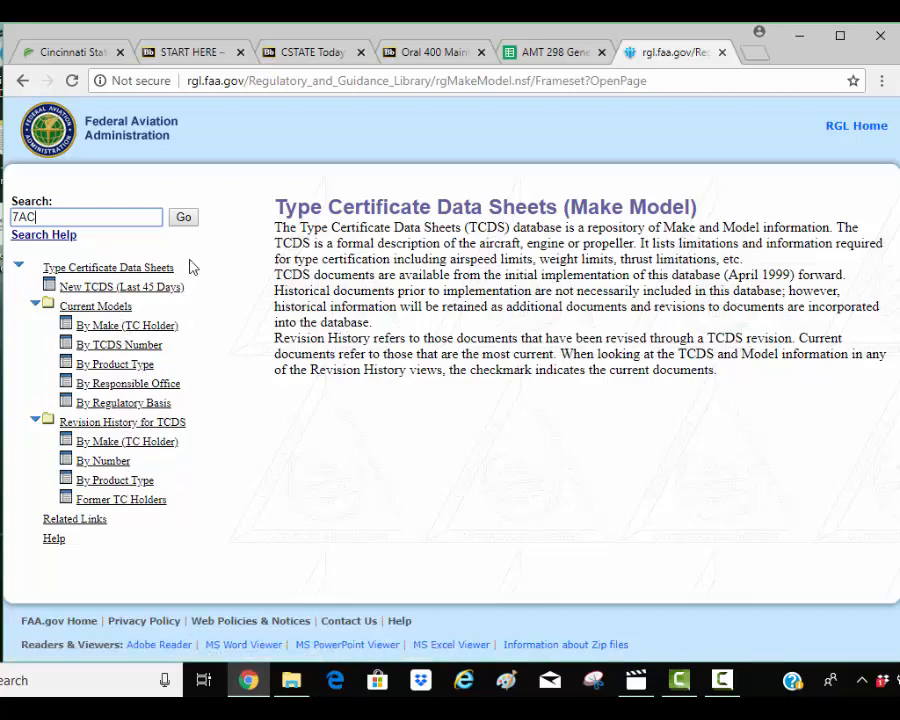
{"action": "left_click", "coordinate": [184, 216]}
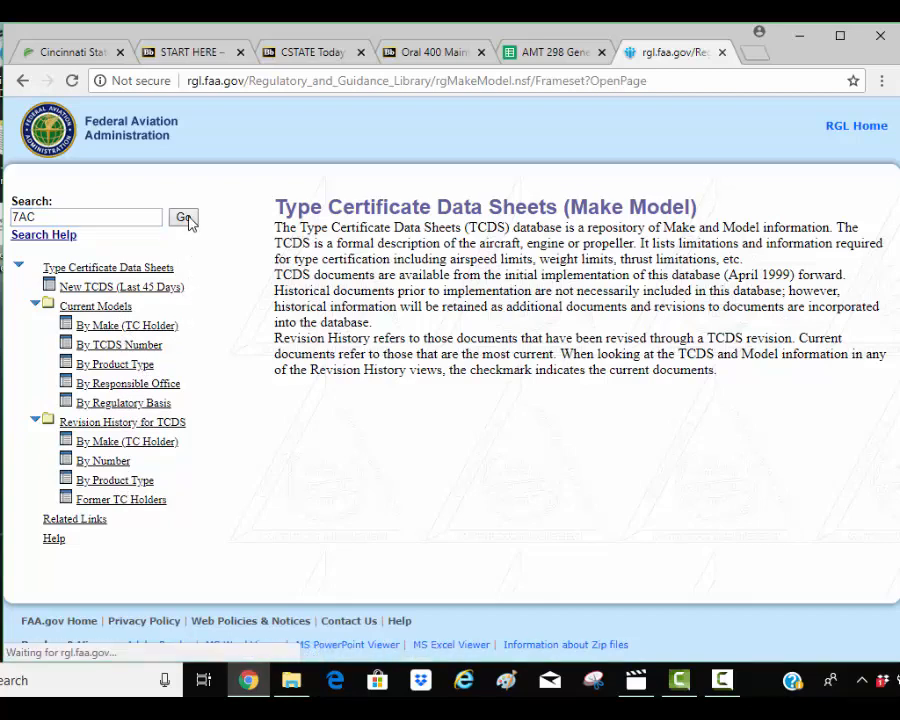
{"action": "left_click", "coordinate": [184, 216]}
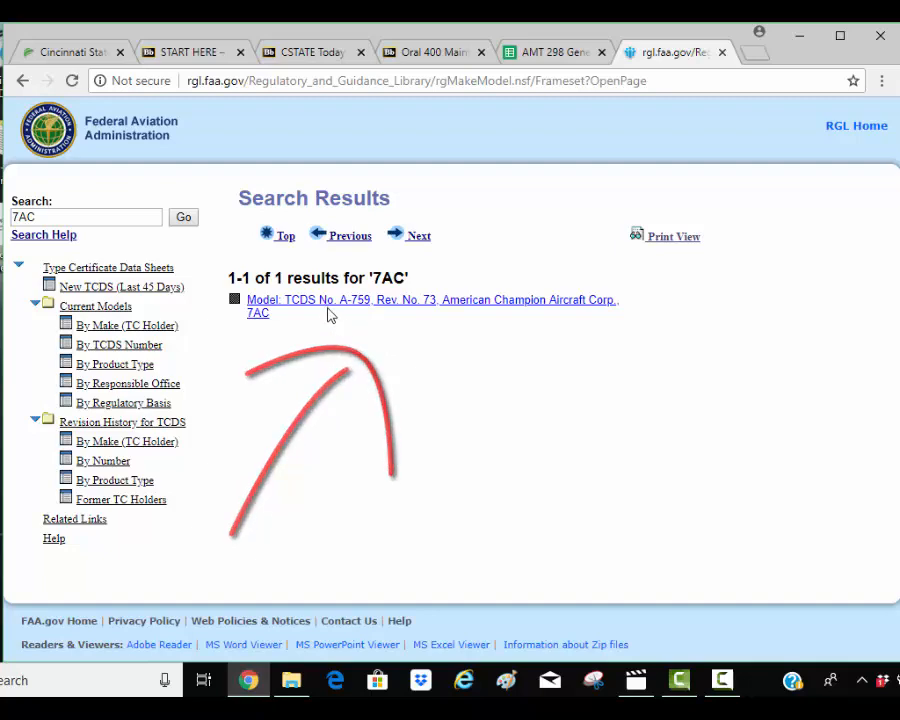
Open the A-759 result, its full record, and the attached A-759 Rev 73.pdf data sheet.
{"action": "left_click", "coordinate": [432, 300]}
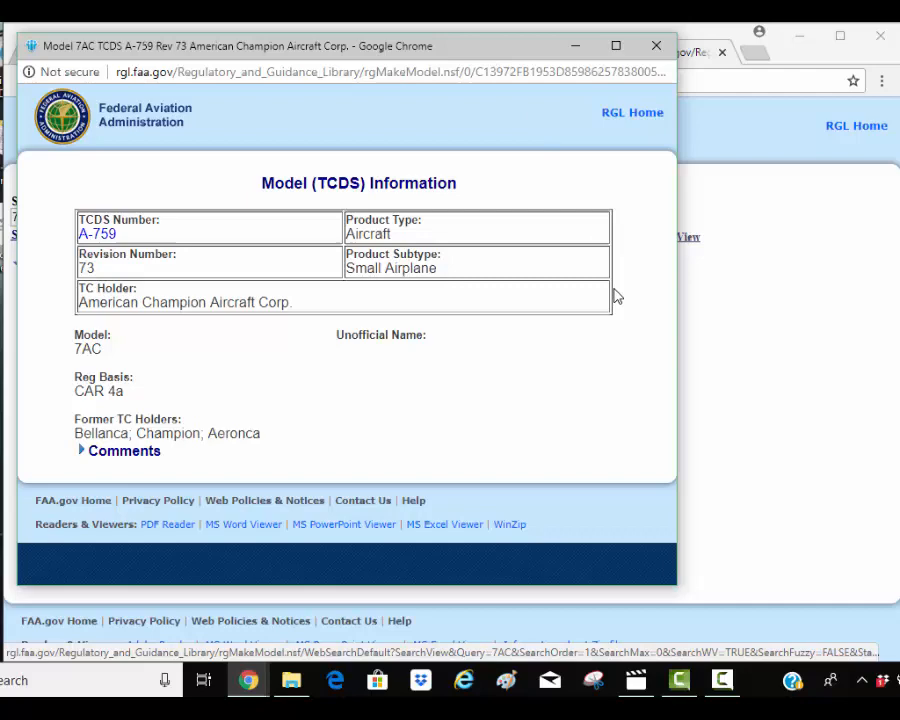
{"action": "mouse_move", "coordinate": [620, 392]}
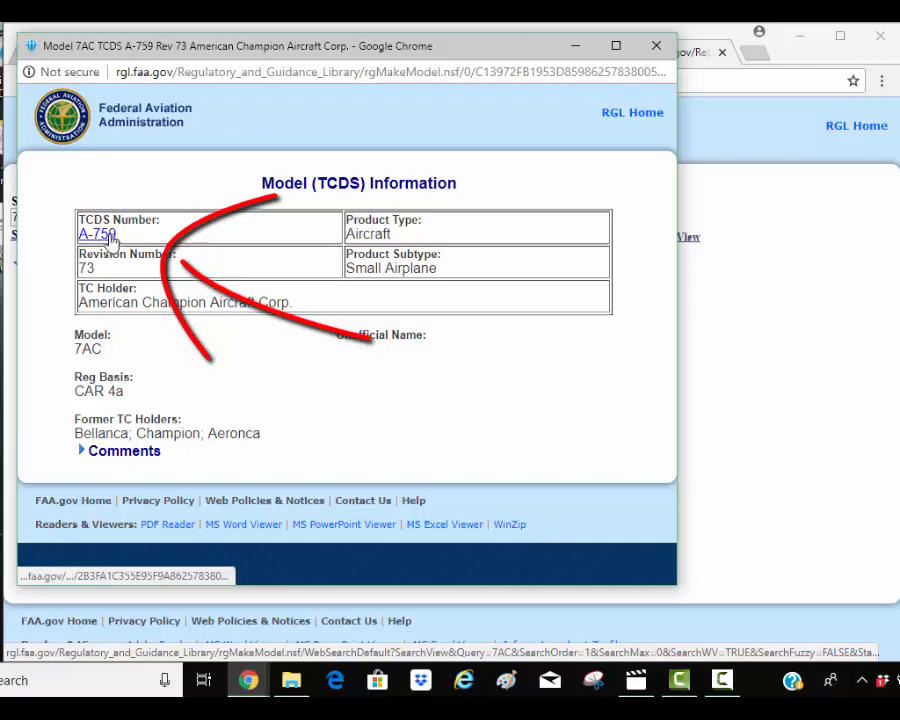
{"action": "left_click", "coordinate": [96, 232]}
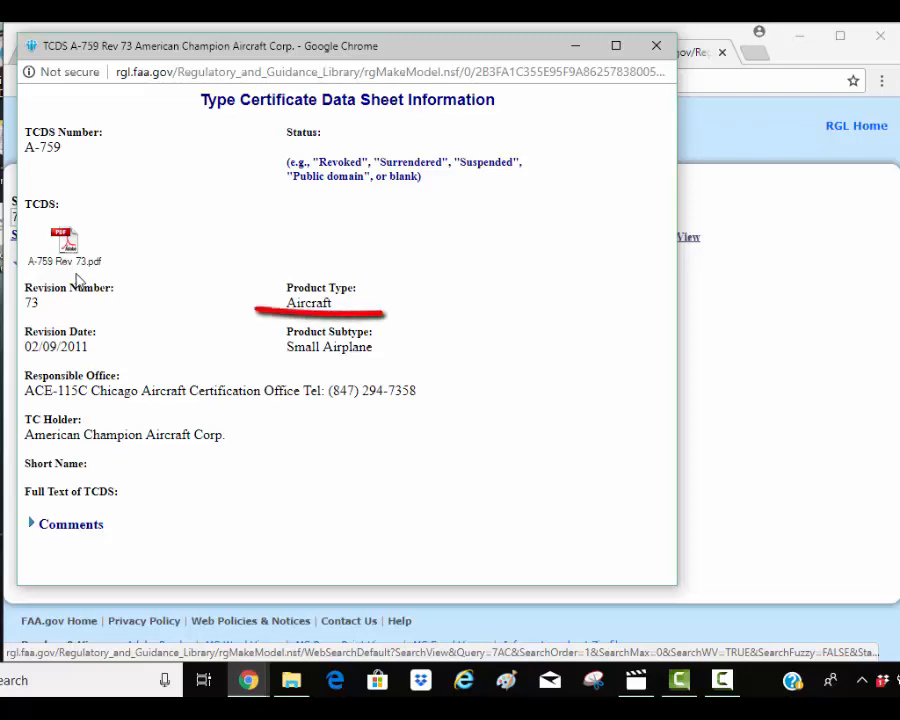
{"action": "mouse_move", "coordinate": [64, 244]}
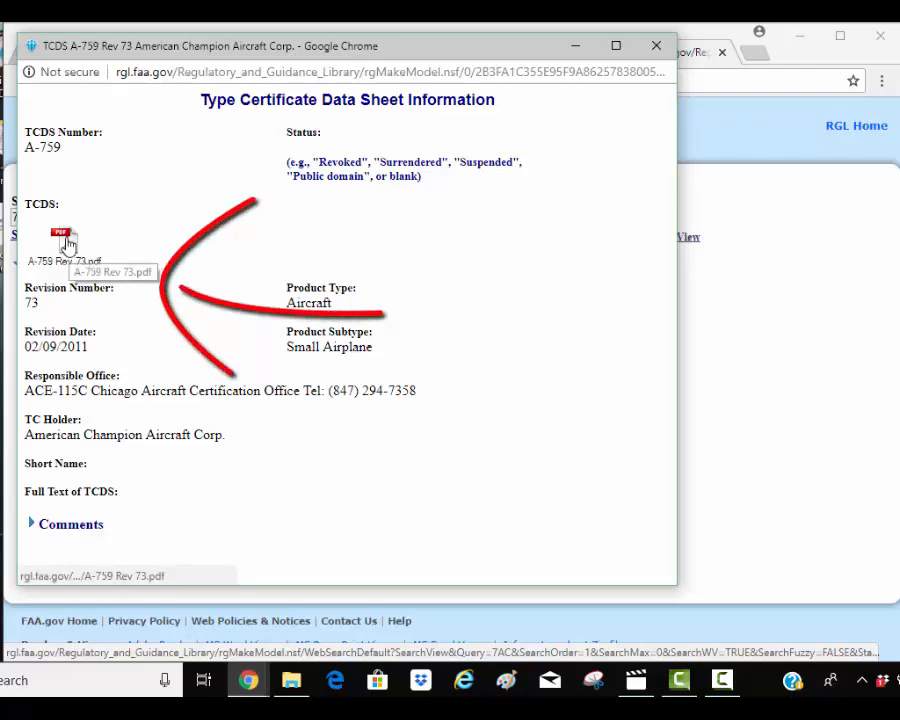
{"action": "left_click", "coordinate": [62, 244]}
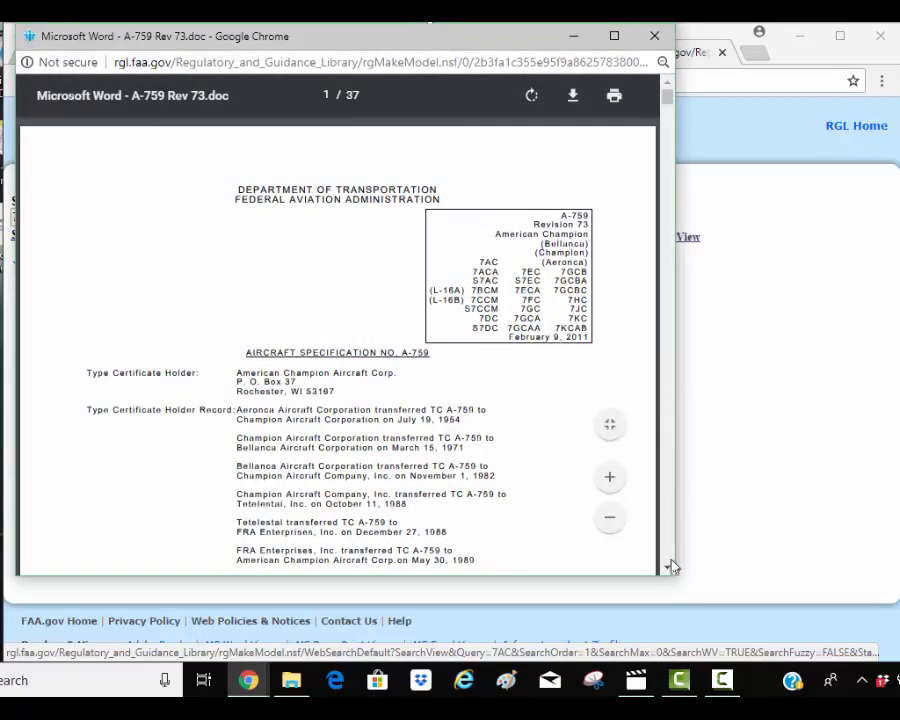
{"action": "mouse_move", "coordinate": [676, 582]}
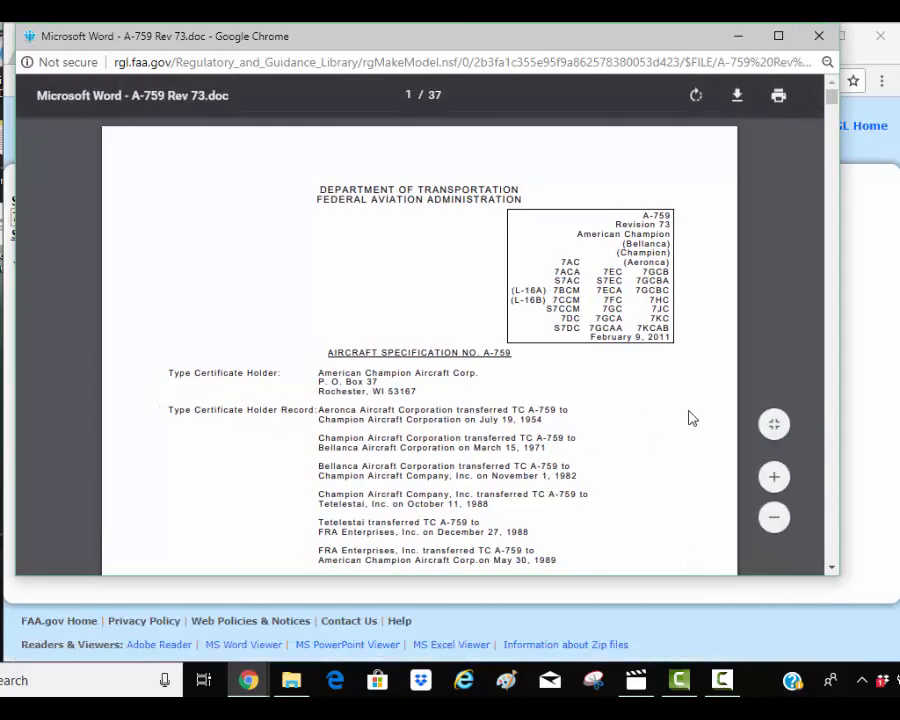
Review the Model 7AC specifications on pages 2–3 of the A-759 PDF, then leave the viewer.
{"action": "scroll", "scroll_direction": "down", "scroll_amount": 3}
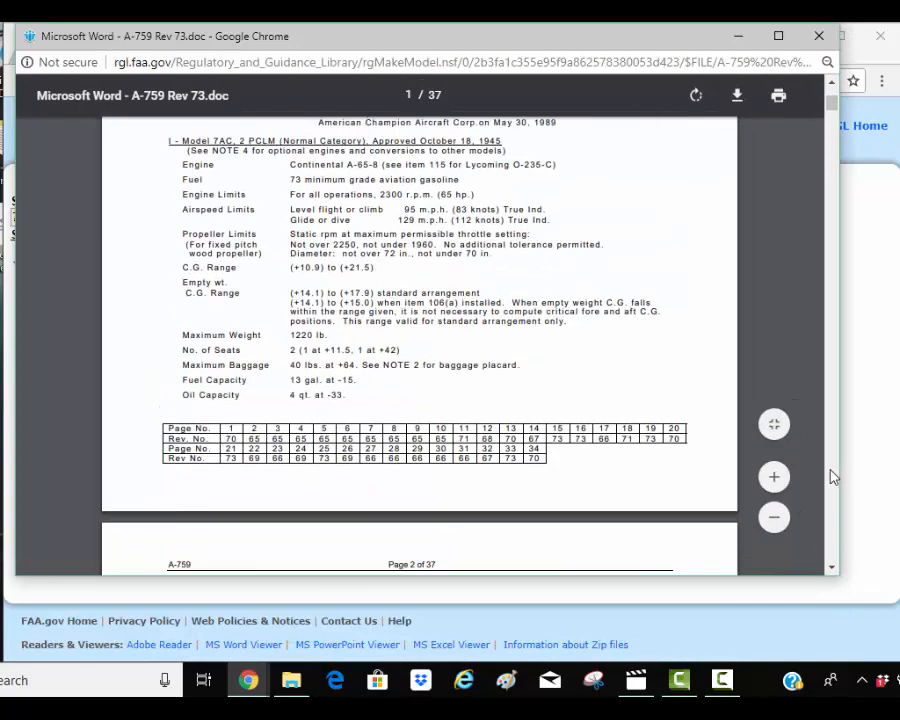
{"action": "scroll", "scroll_direction": "down", "scroll_amount": 3}
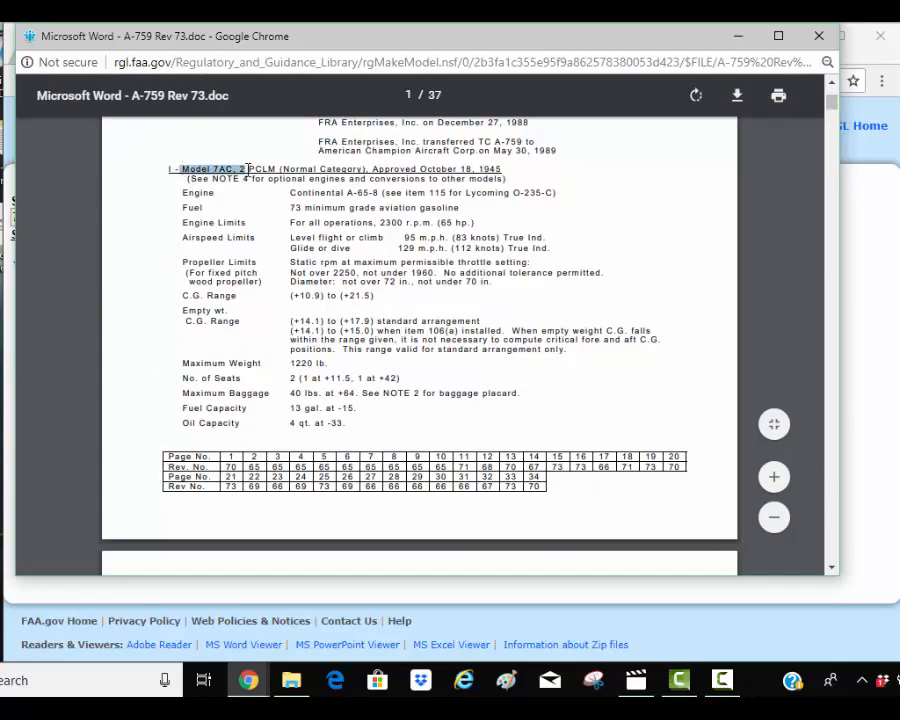
{"action": "mouse_move", "coordinate": [836, 404]}
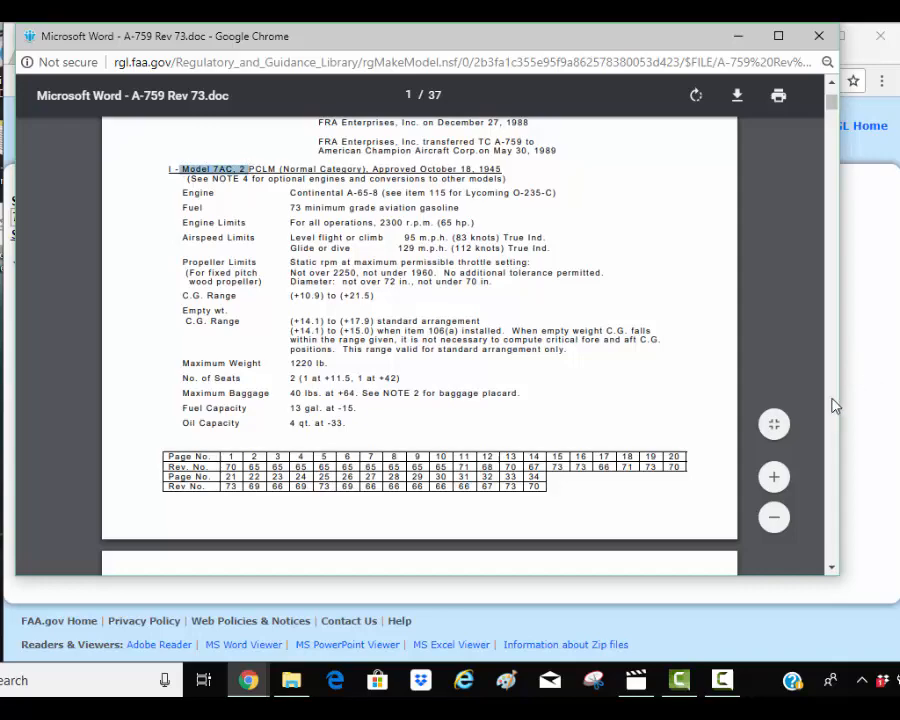
{"action": "scroll", "scroll_direction": "down", "scroll_amount": 3}
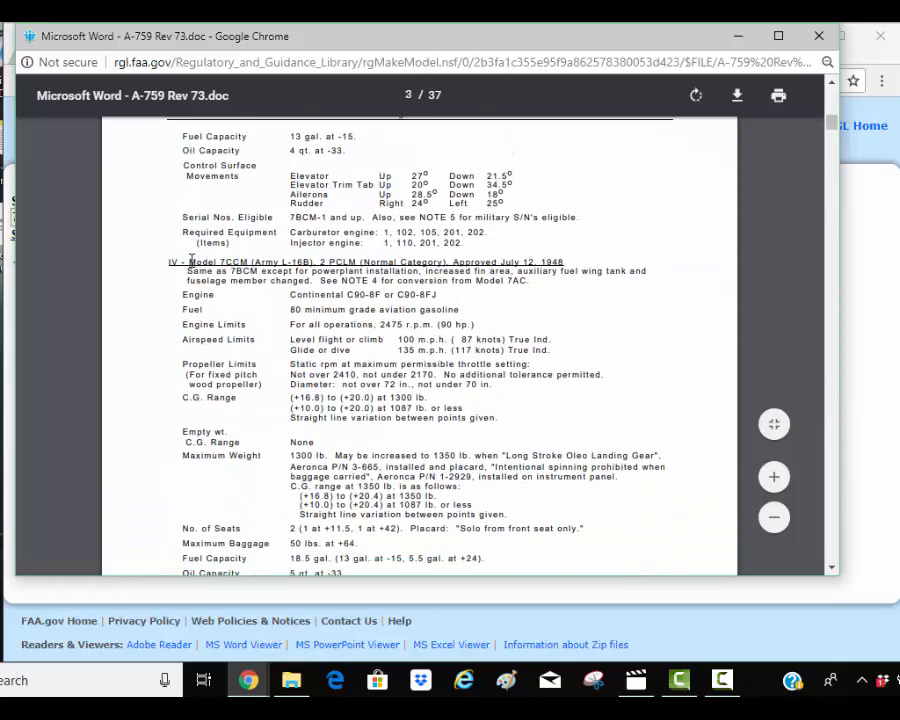
{"action": "left_click_drag", "start_coordinate": [184, 260], "coordinate": [318, 260]}
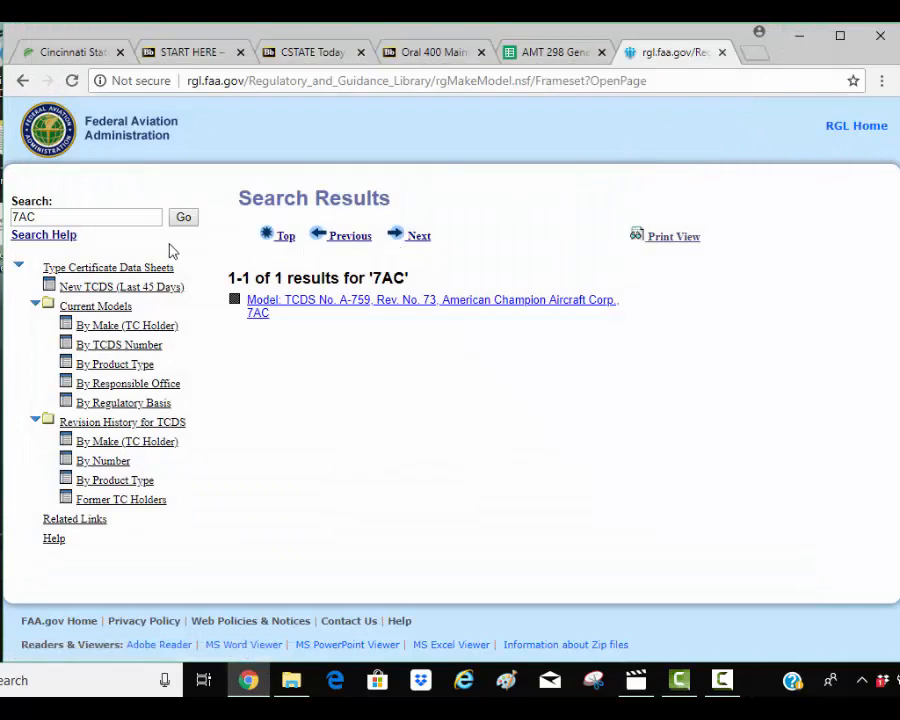
Search the library for Cirrus to reach the TCDS A00009CH Rev 21 Cirrus Design record.
{"action": "left_click", "coordinate": [84, 216]}
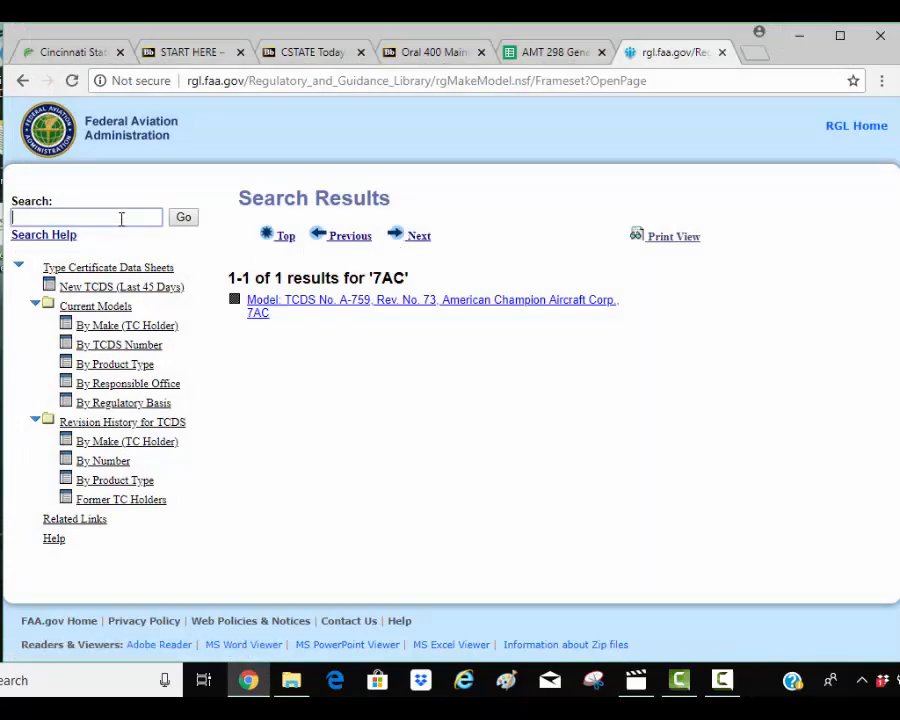
{"action": "type", "text": "Cin"}
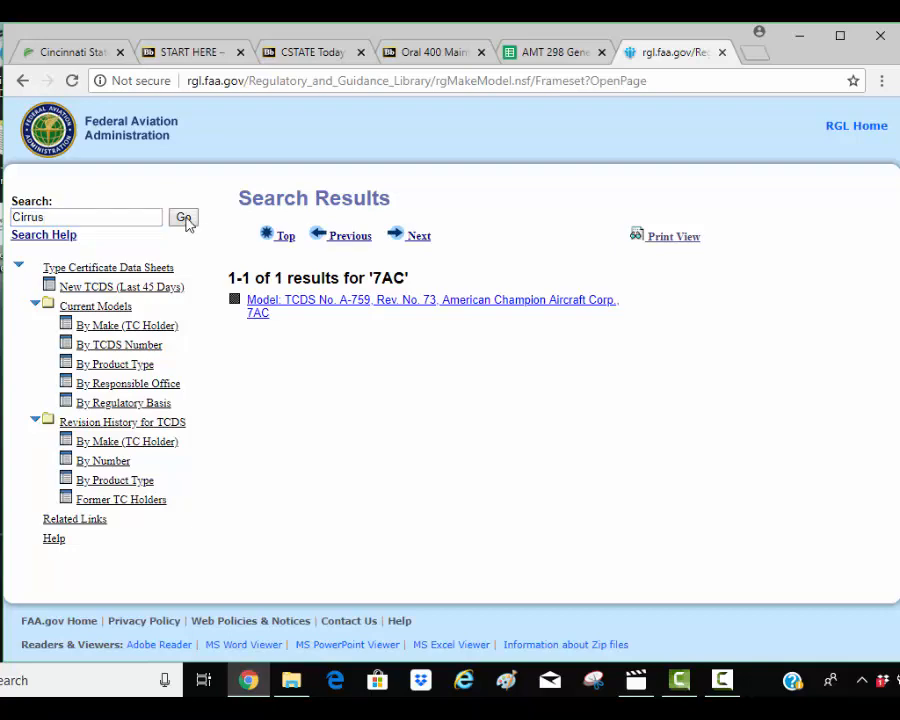
{"action": "left_click", "coordinate": [184, 218]}
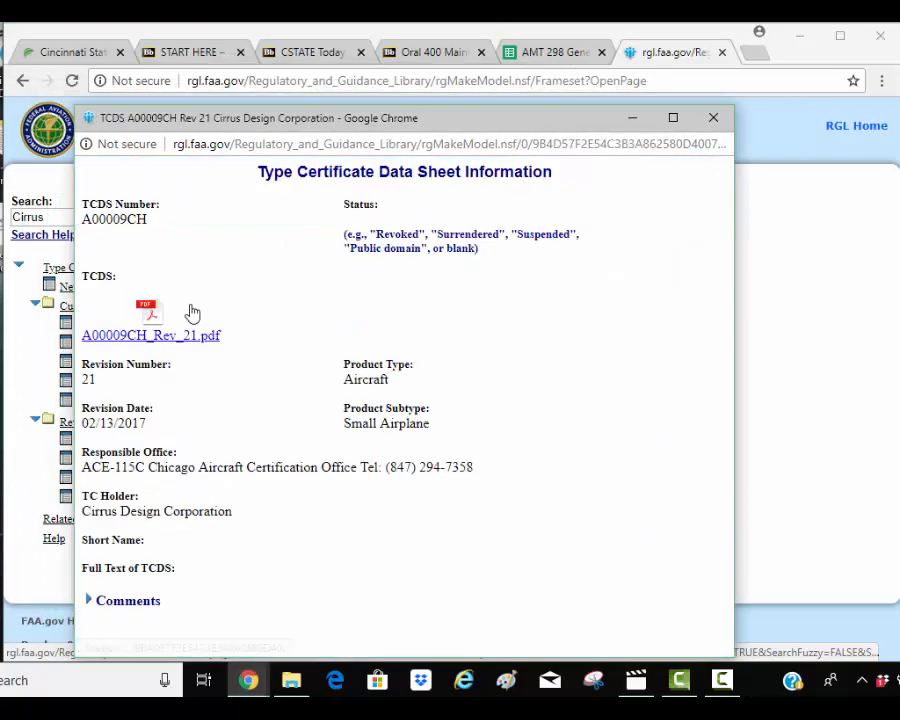
Open A00009CH_Rev_21.pdf and move down to the Model SR22 specifications on page 4.
{"action": "left_click", "coordinate": [152, 336]}
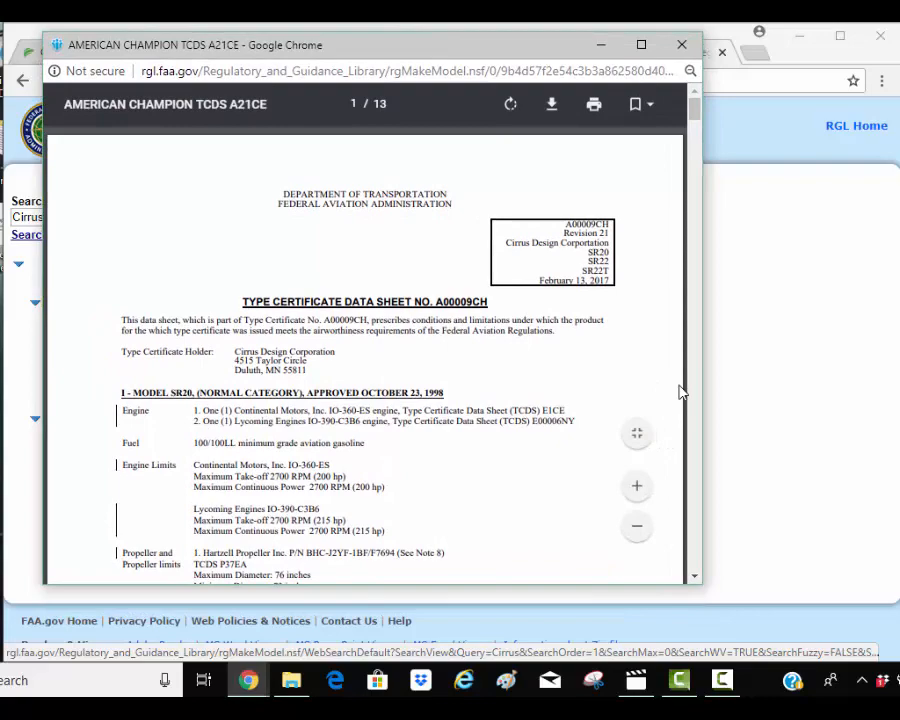
{"action": "mouse_move", "coordinate": [696, 442]}
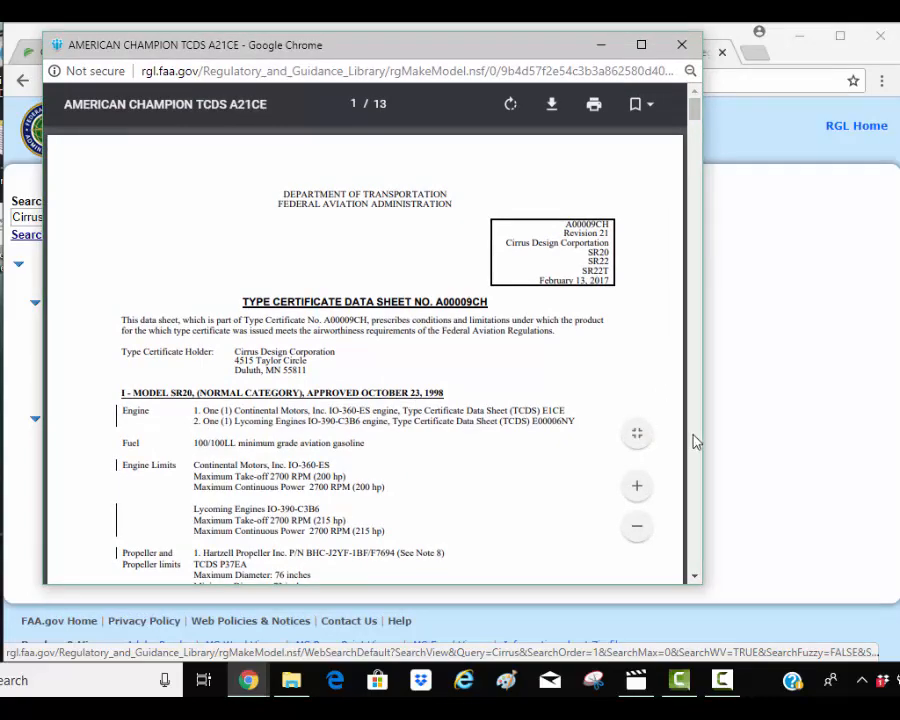
{"action": "scroll", "scroll_direction": "down", "scroll_amount": 3}
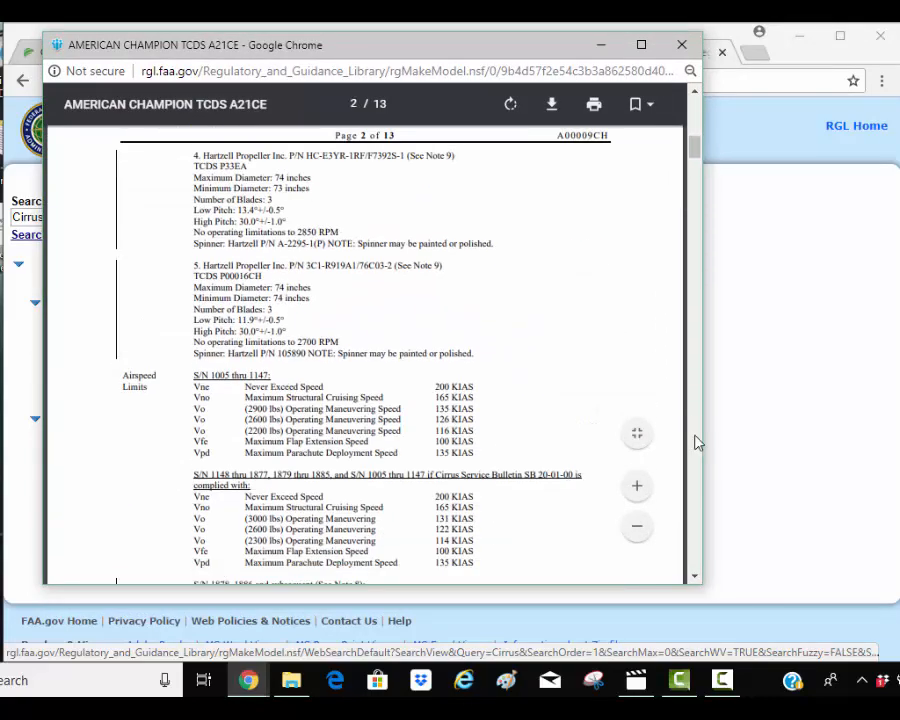
{"action": "scroll", "scroll_direction": "down", "scroll_amount": 3}
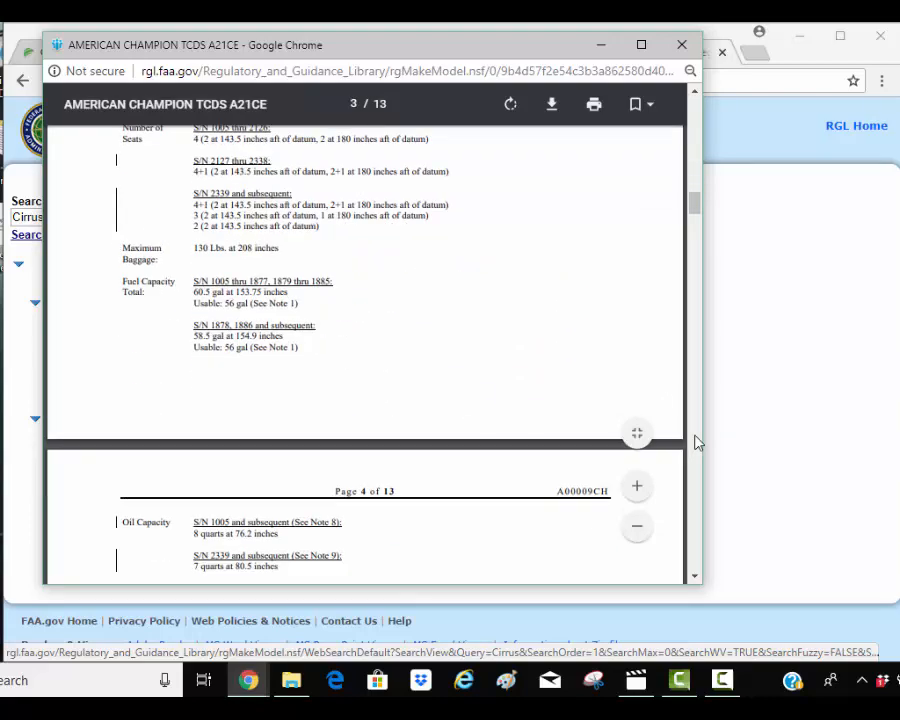
{"action": "scroll", "scroll_direction": "down", "scroll_amount": 3}
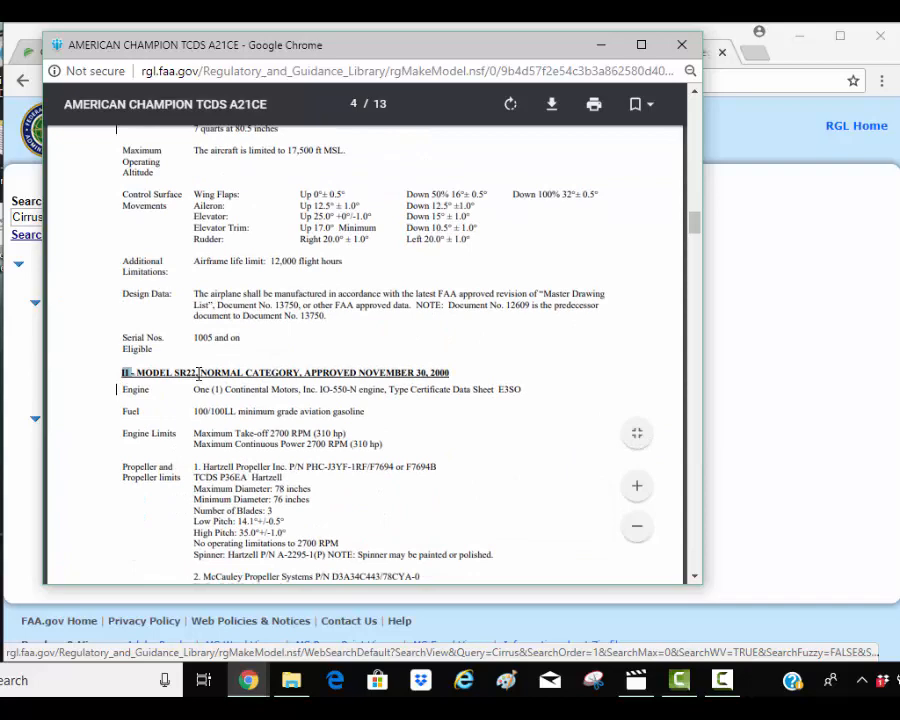
{"action": "left_click_drag", "start_coordinate": [122, 372], "coordinate": [470, 388]}
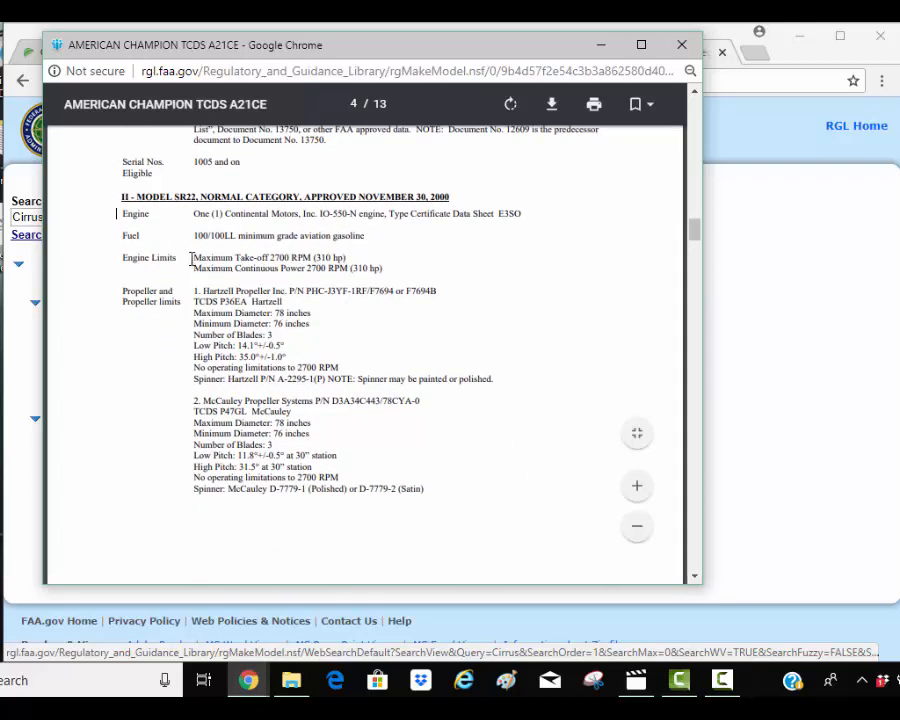
Move the data sheet down toward the SR22 propeller, airspeed and weight limits pages.
{"action": "left_click_drag", "start_coordinate": [192, 256], "coordinate": [404, 290]}
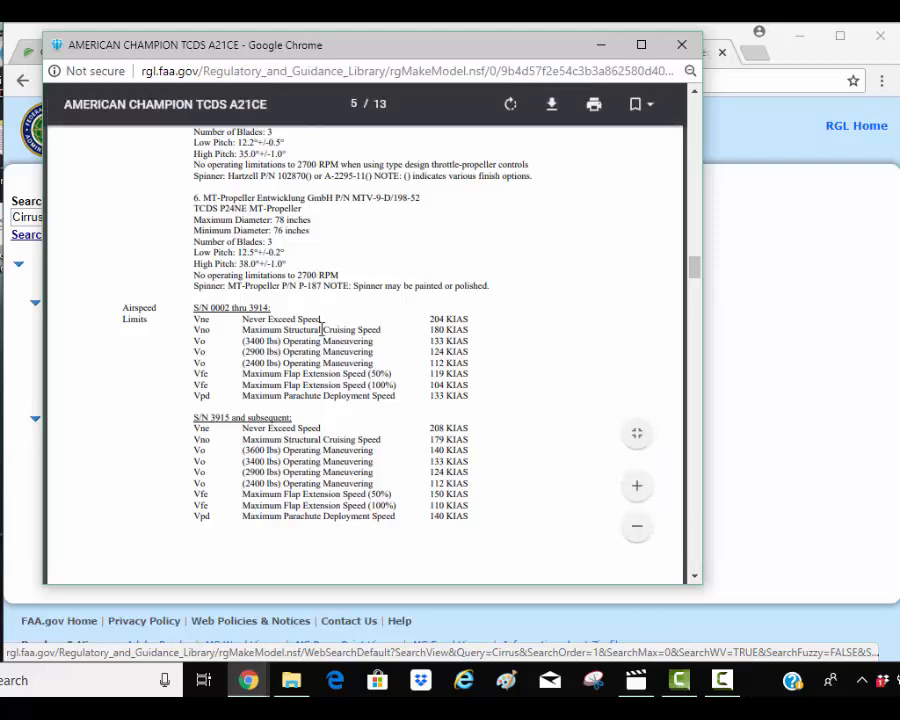
{"action": "mouse_move", "coordinate": [764, 508]}
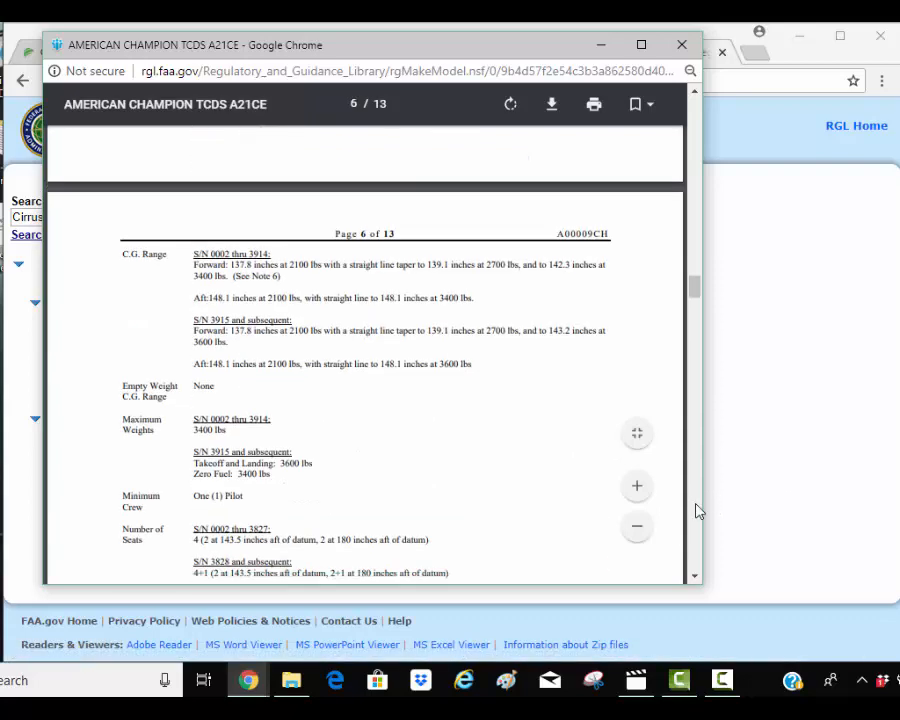
{"action": "mouse_move", "coordinate": [176, 292]}
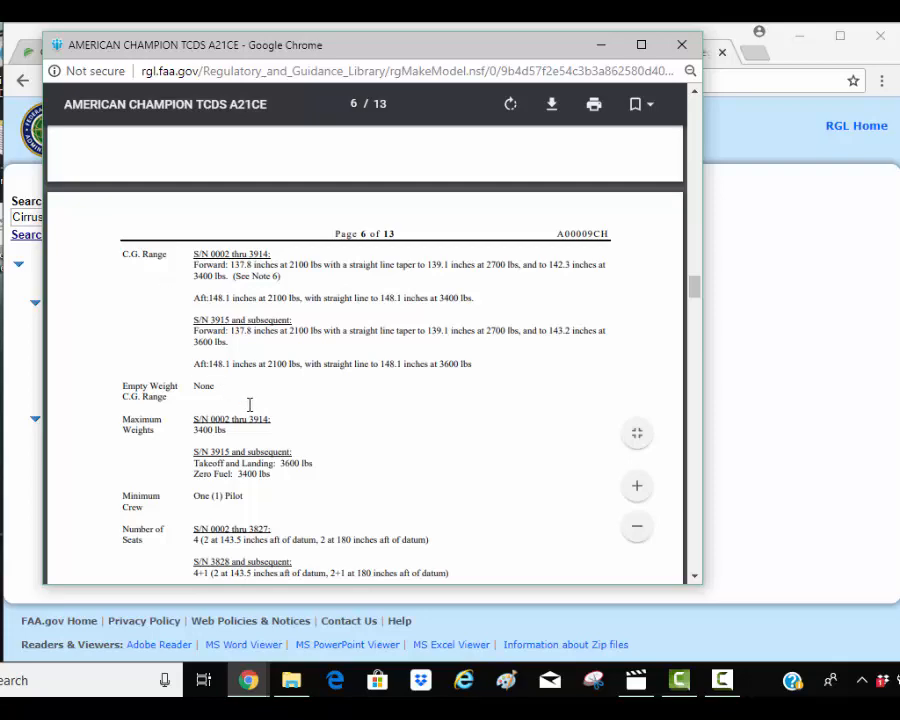
{"action": "mouse_move", "coordinate": [568, 532]}
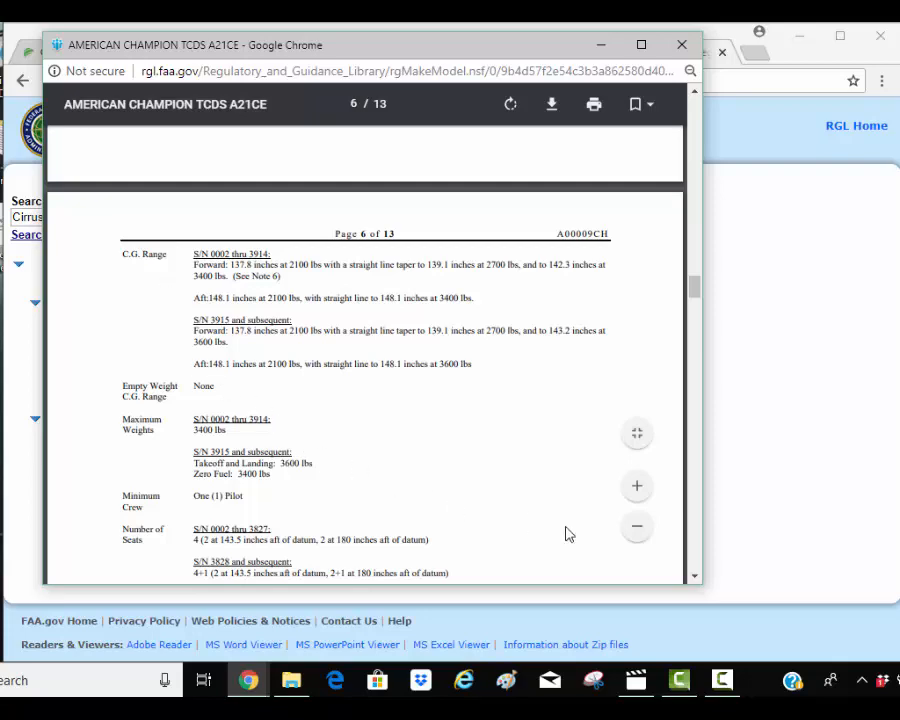
Scroll the A00009CH data sheet to page 12 of 13 showing Notes 1–4.
{"action": "scroll", "scroll_direction": "down", "scroll_amount": 3}
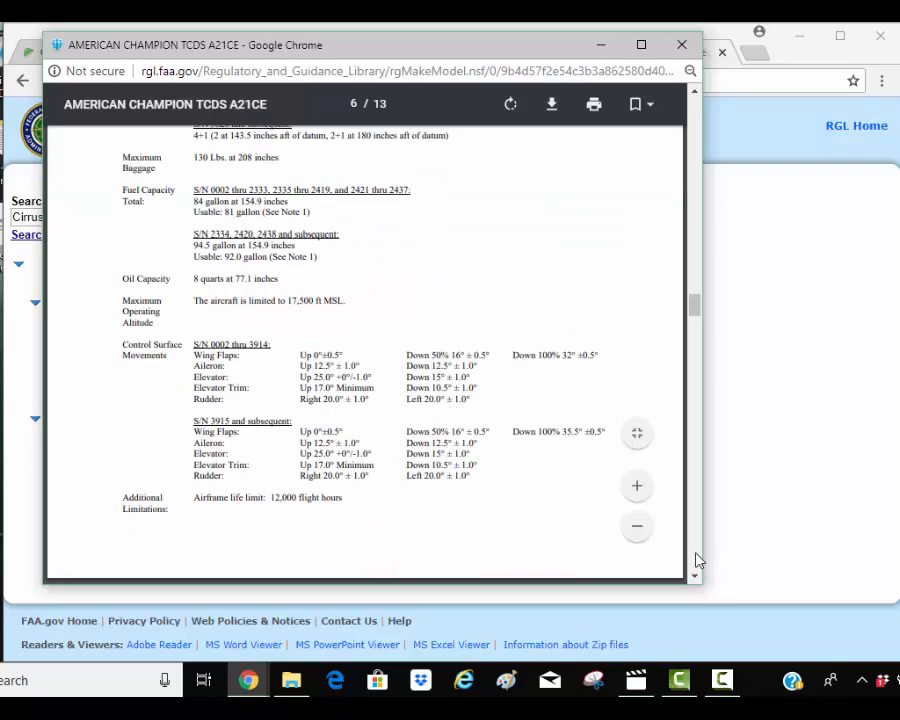
{"action": "scroll", "scroll_direction": "down", "scroll_amount": 3}
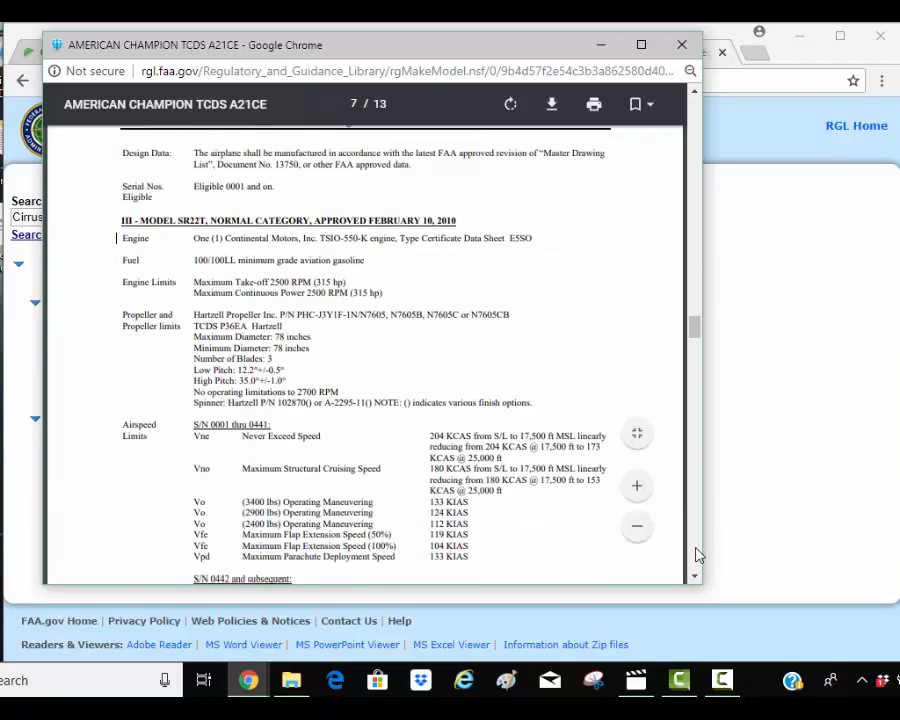
{"action": "scroll", "scroll_direction": "down", "scroll_amount": 3}
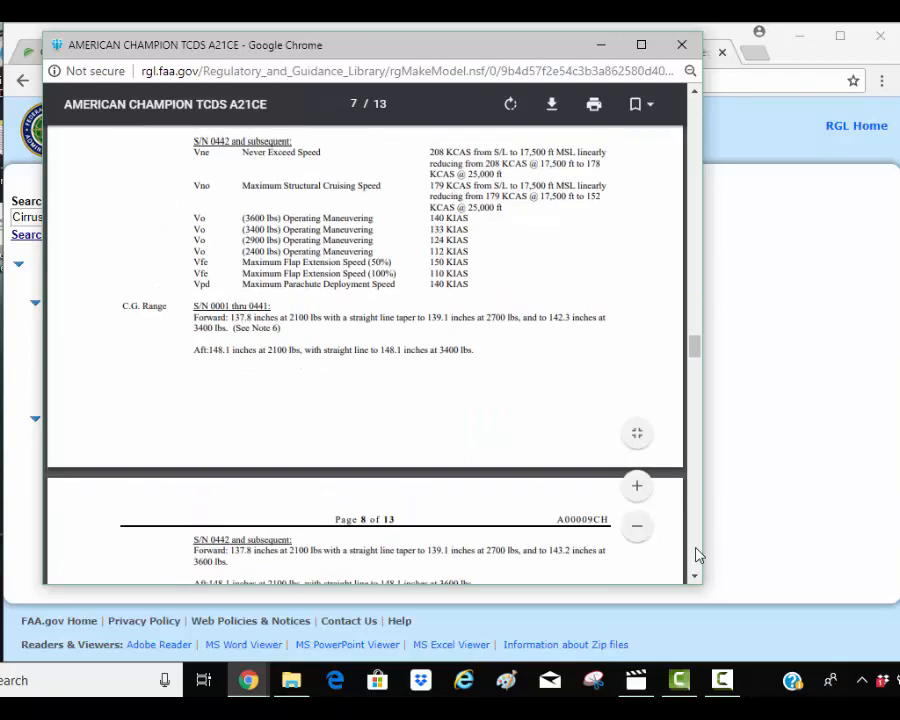
{"action": "scroll", "scroll_direction": "down", "scroll_amount": 3}
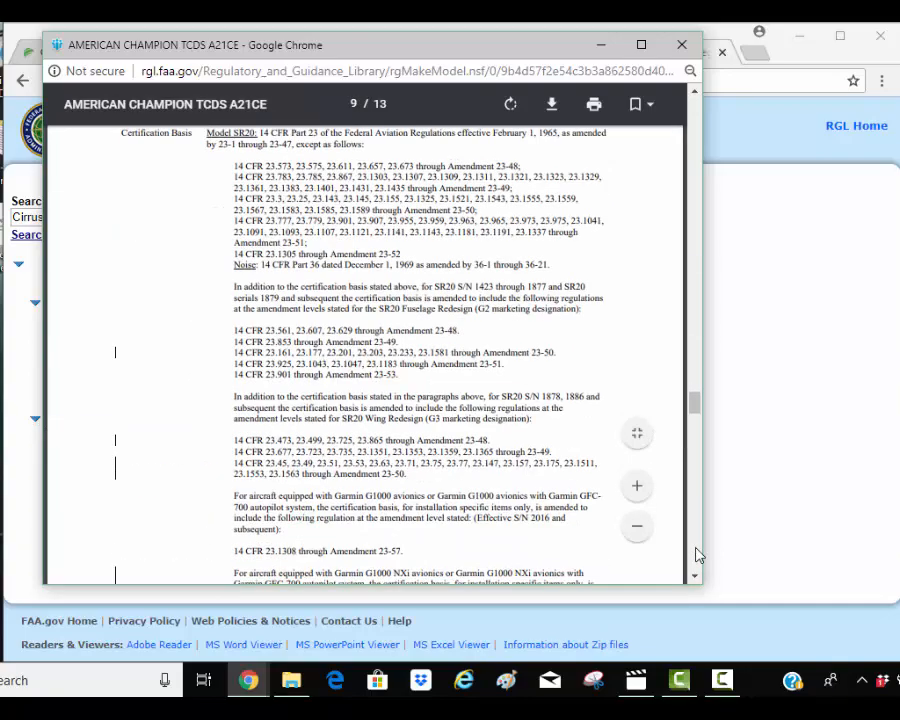
{"action": "mouse_move", "coordinate": [690, 440]}
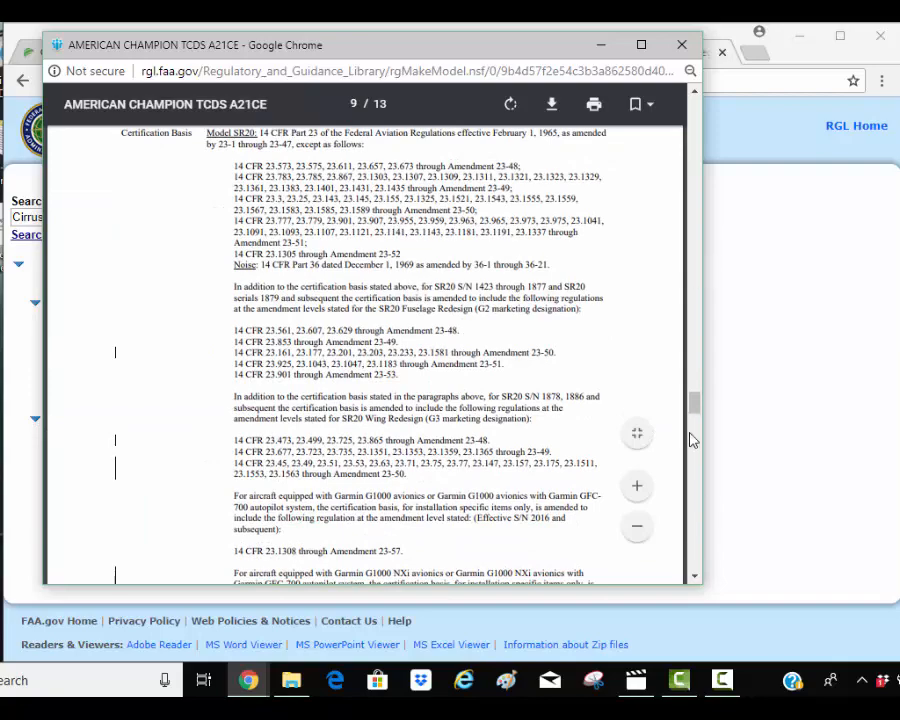
{"action": "scroll", "scroll_direction": "down", "scroll_amount": 3}
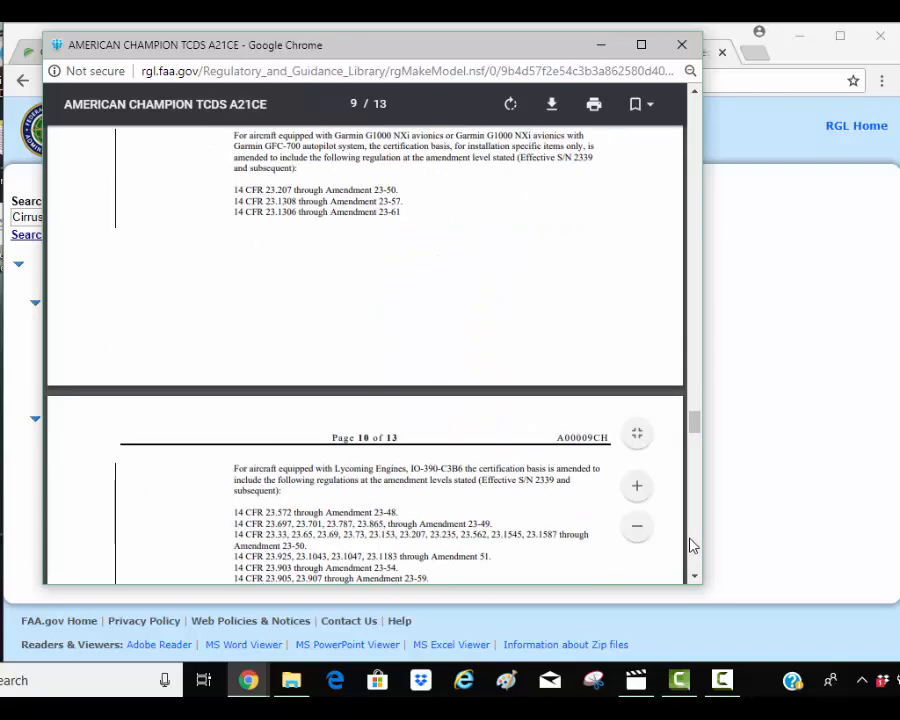
{"action": "scroll", "scroll_direction": "down", "scroll_amount": 3}
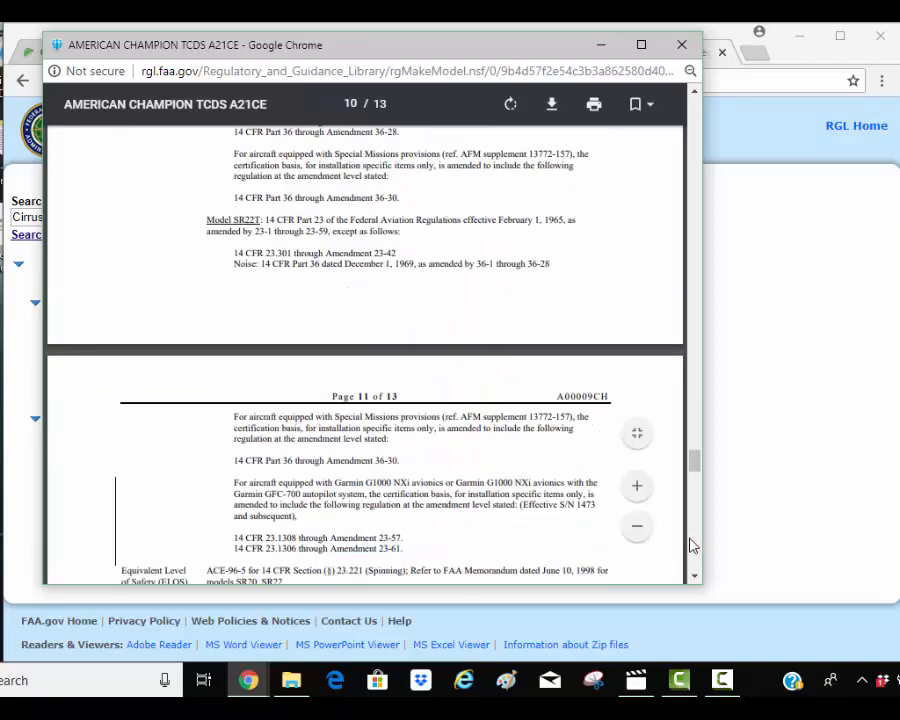
{"action": "scroll", "scroll_direction": "down", "scroll_amount": 3}
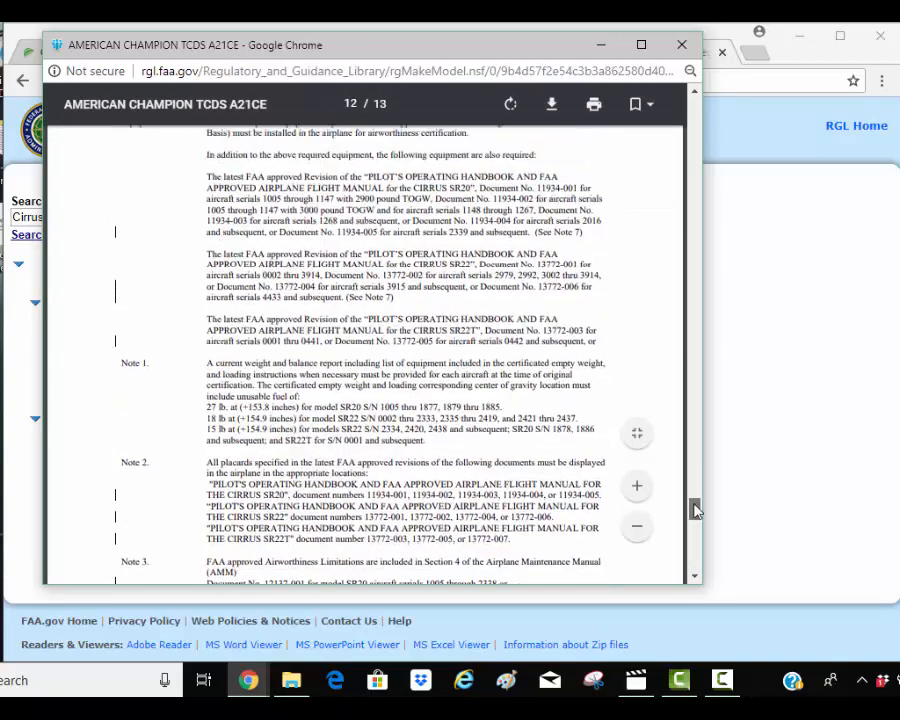
{"action": "scroll", "scroll_direction": "down", "scroll_amount": 3}
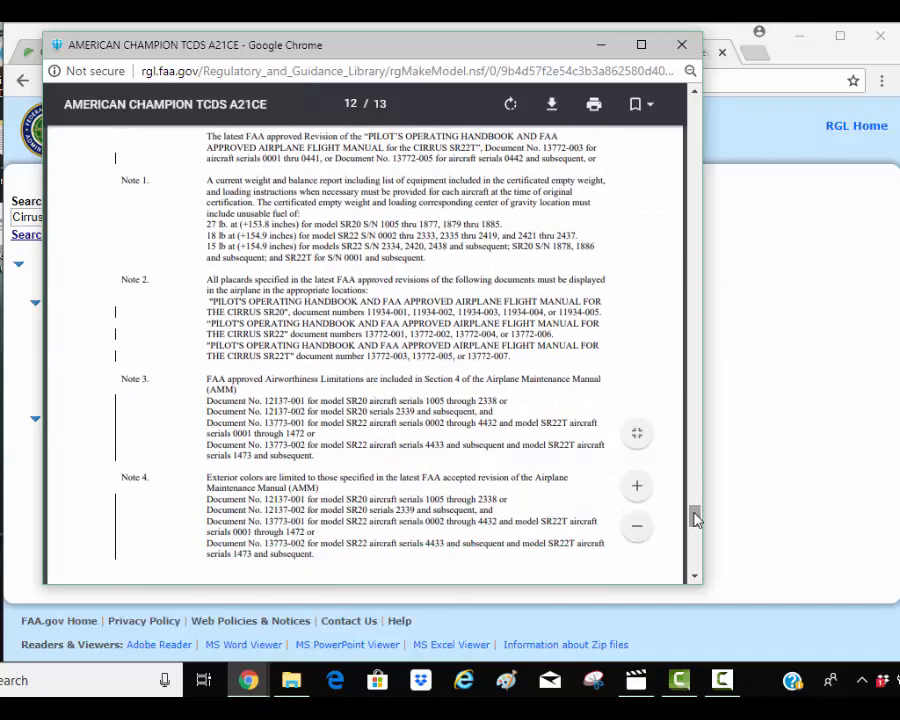